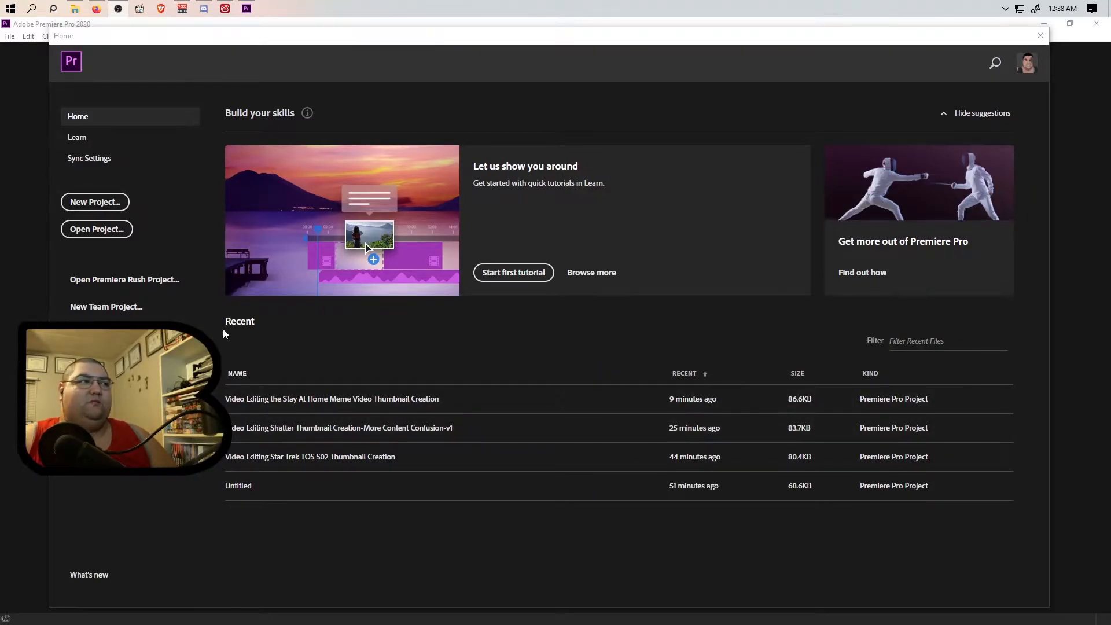
Start a new project in a new folder named 'Video Editing Content Confusion Video Thumbnail Creation'.
left_click(95, 202)
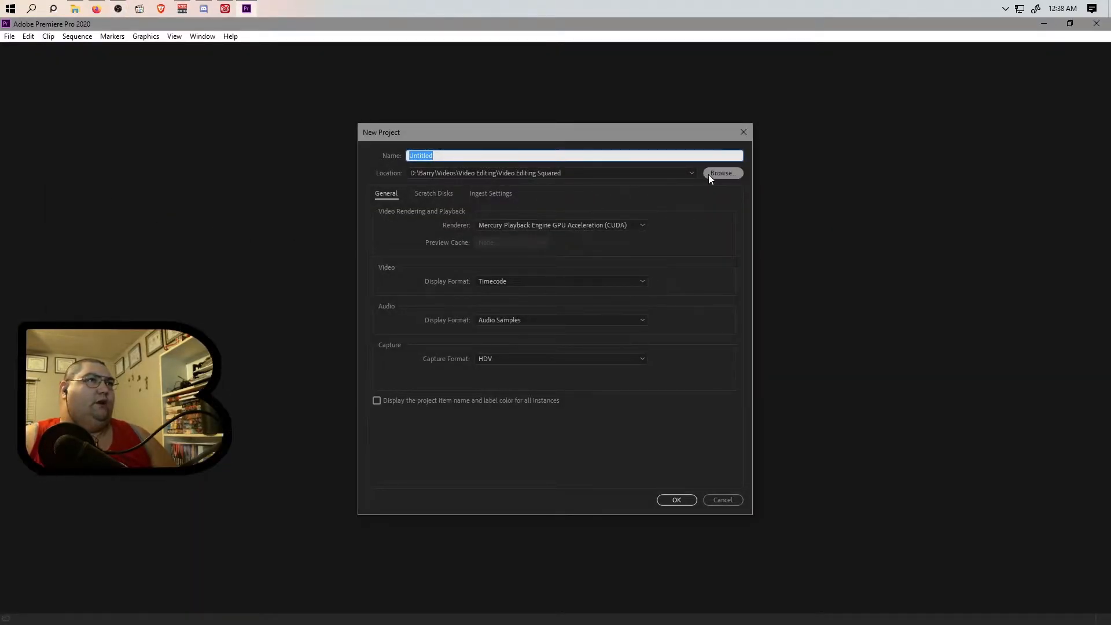
left_click(723, 173)
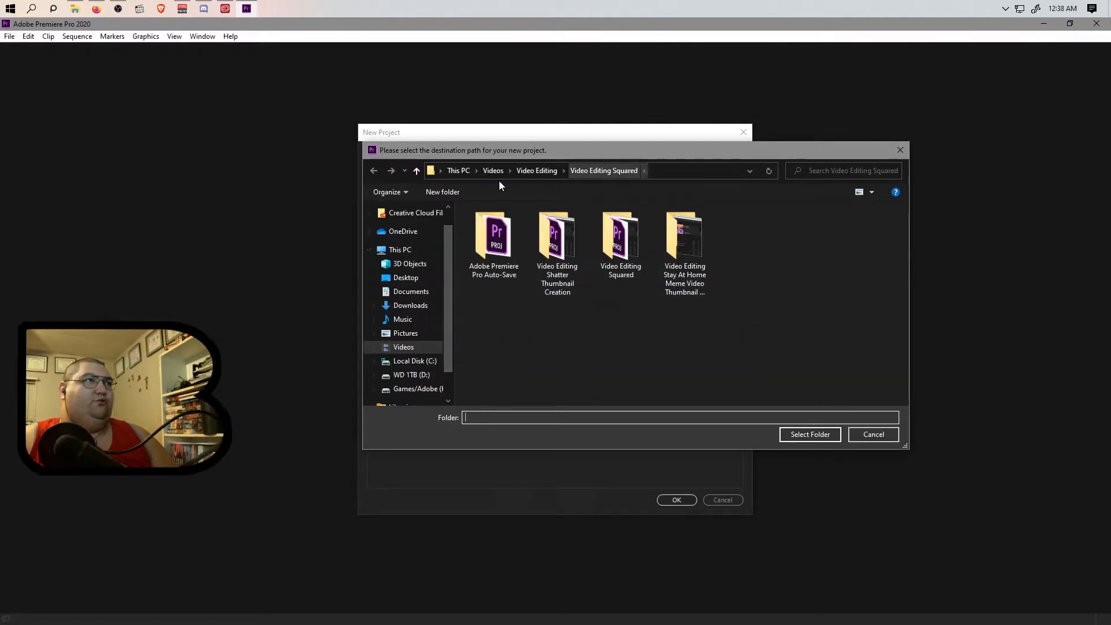
left_click(441, 192)
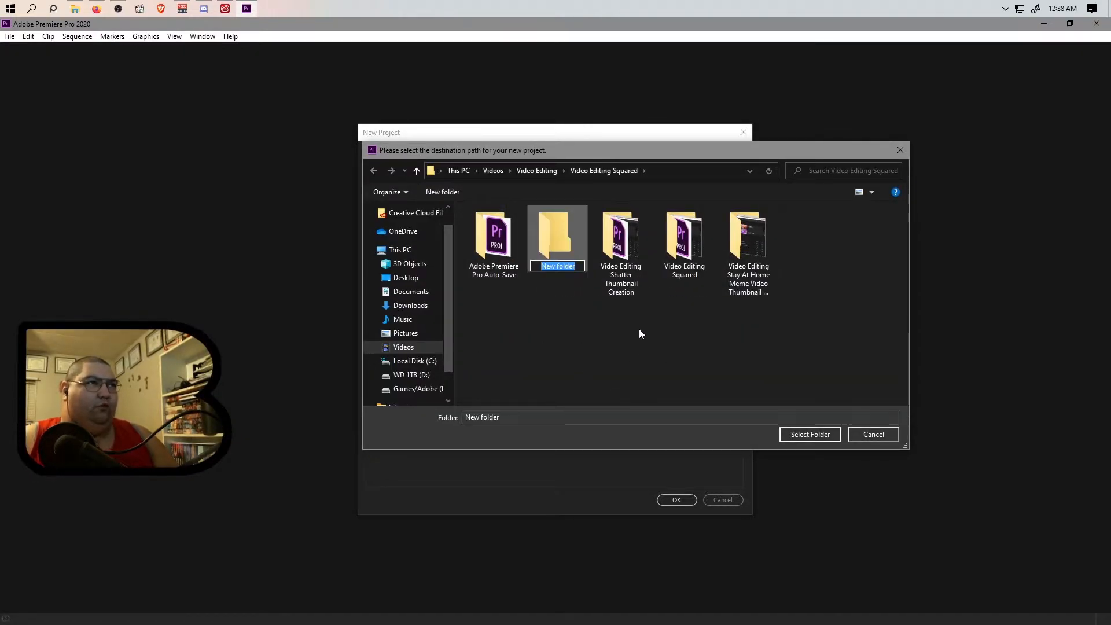
mouse_move(679, 361)
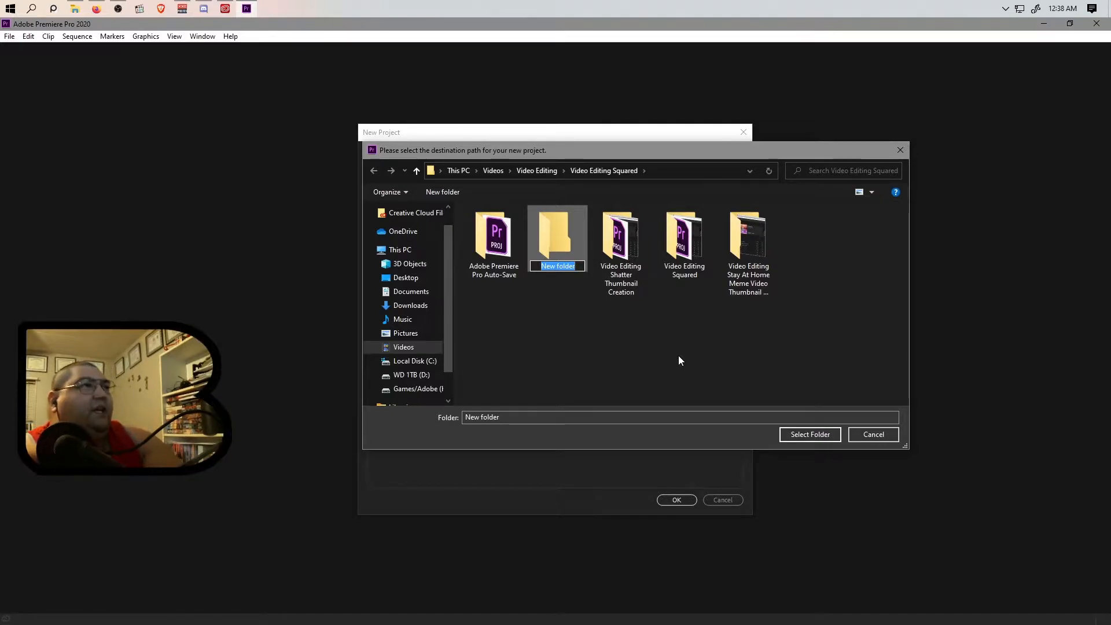
type("Video Editing C")
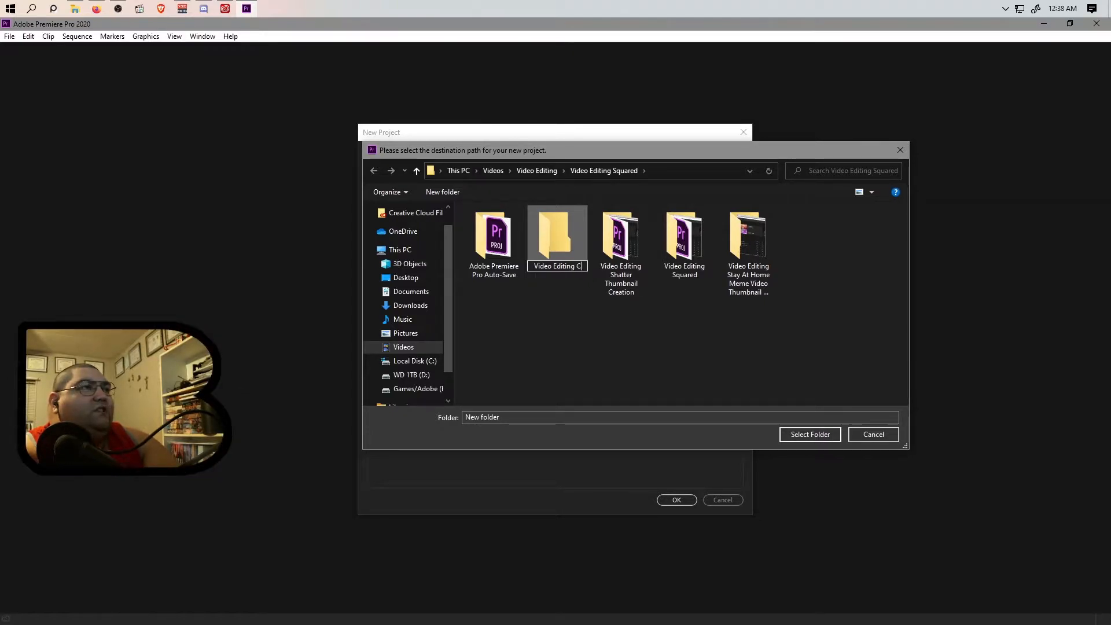
type("ontent Confusion Vid")
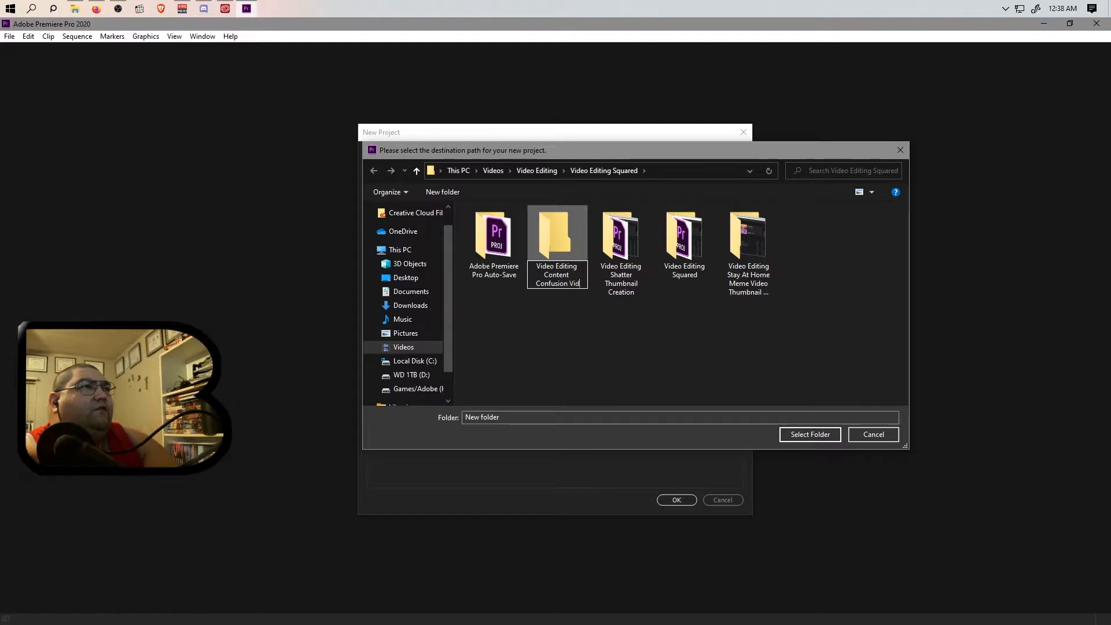
type("Thumbnail Creation")
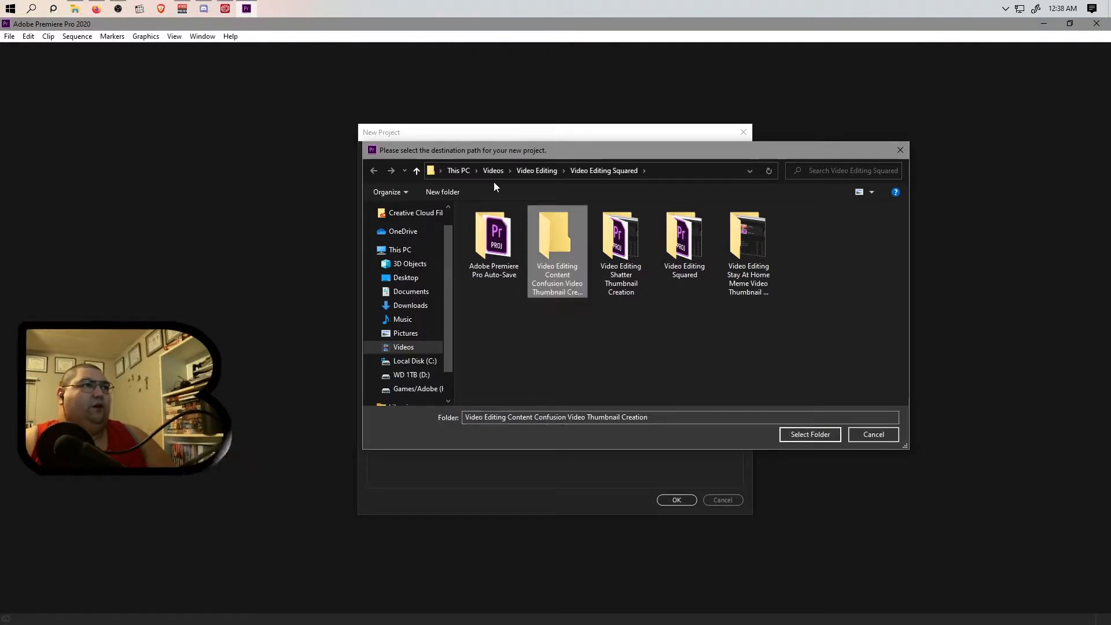
left_click(809, 435)
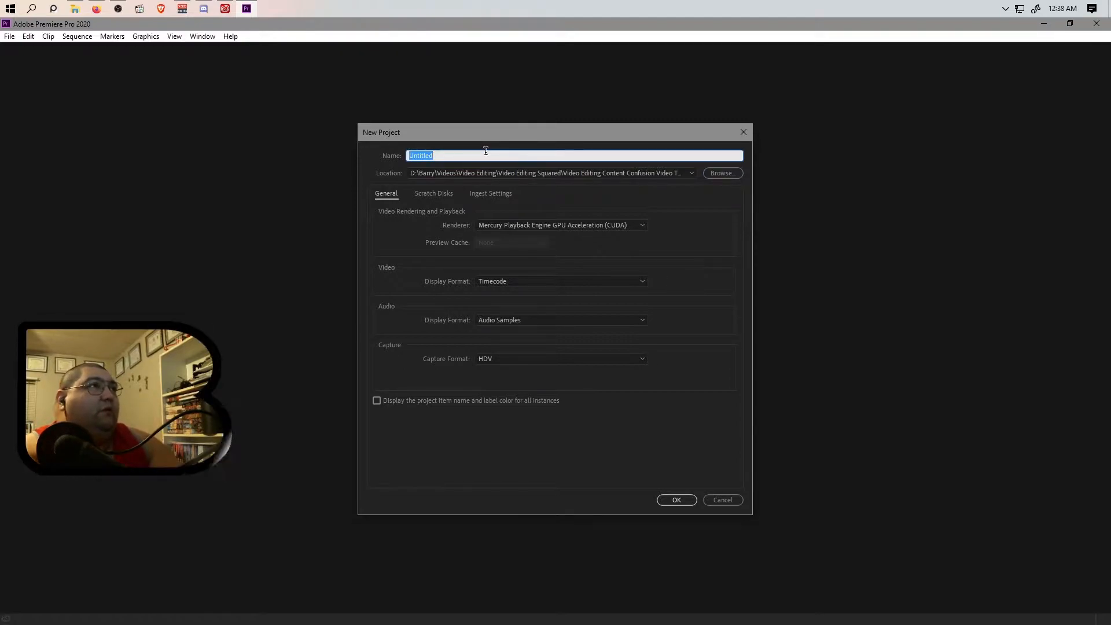
Enter 'Video Editing Content Confusion Video Thumbnail Creation' as the project name and confirm.
type("Video Editing Content Confusion Video Thumbnail C")
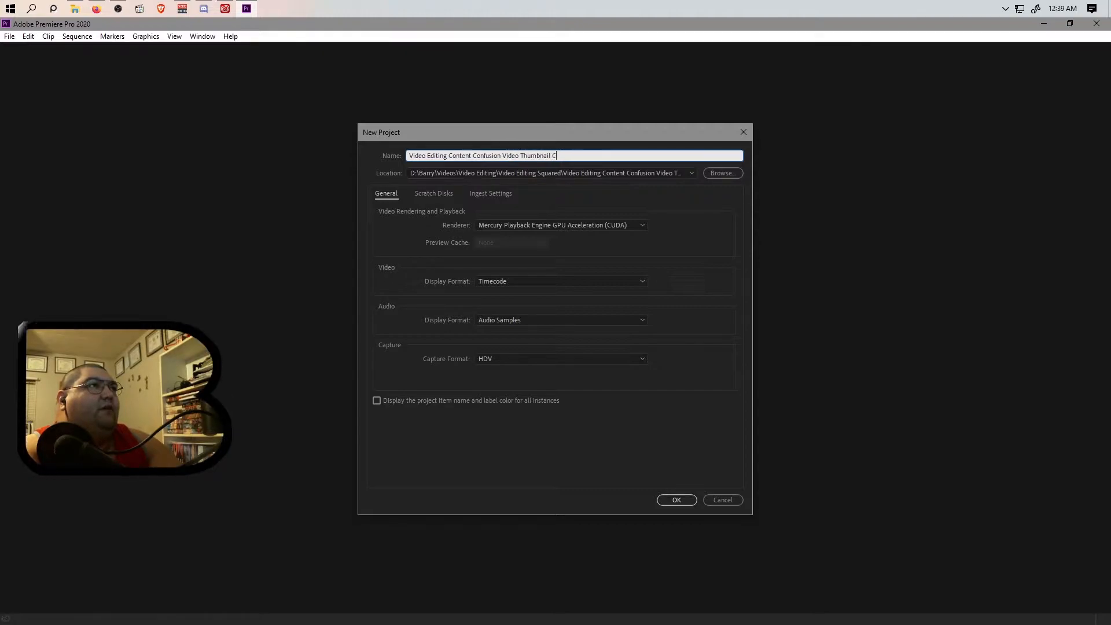
type("reation")
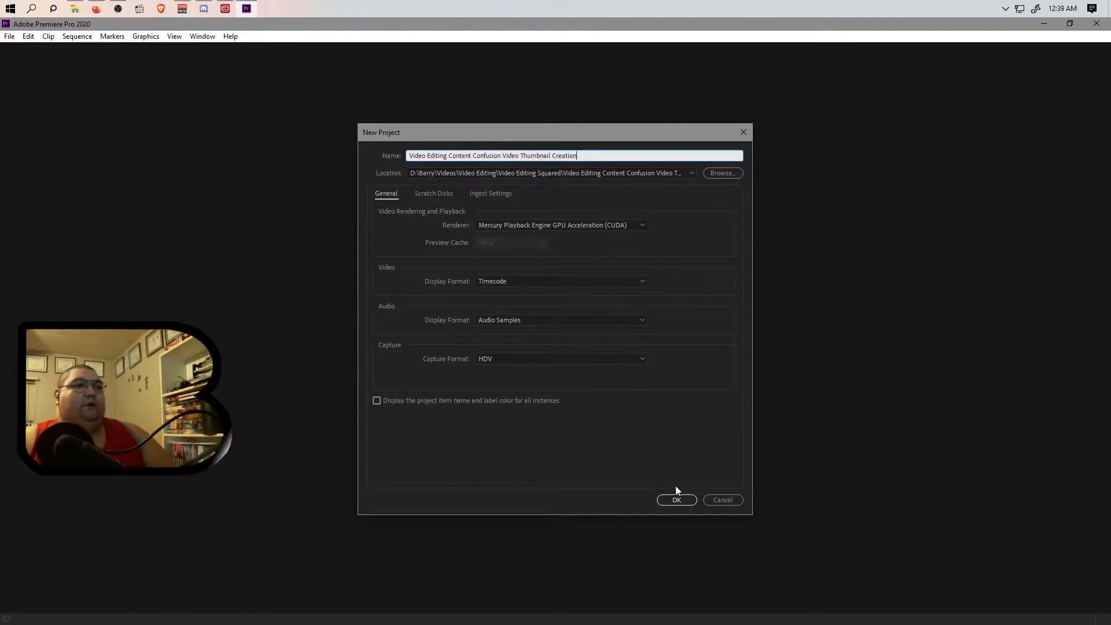
left_click(676, 500)
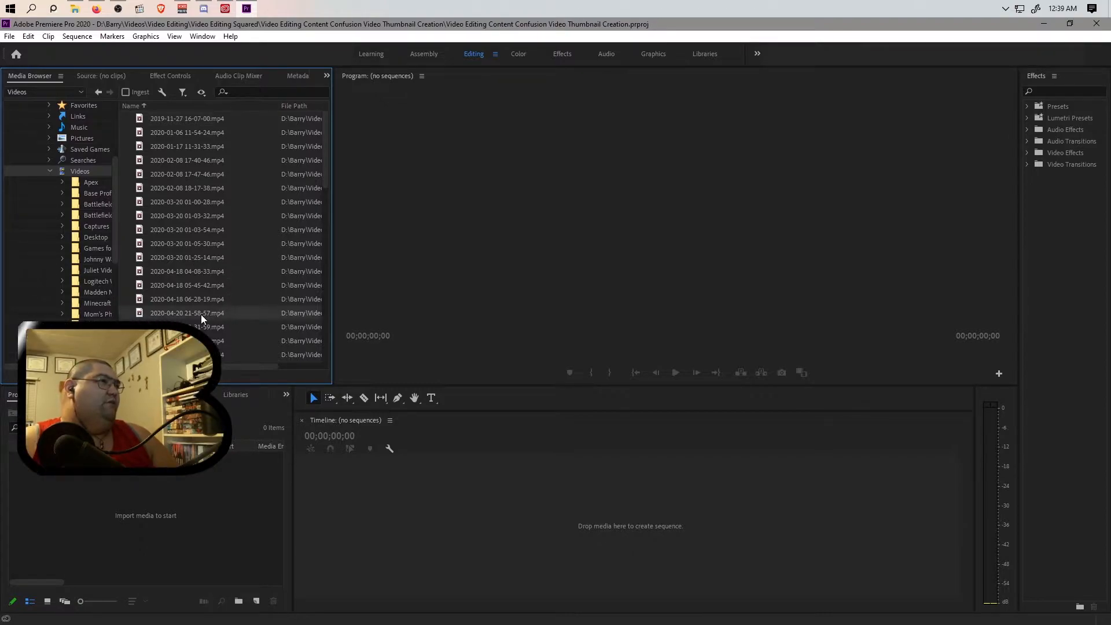
left_click(74, 9)
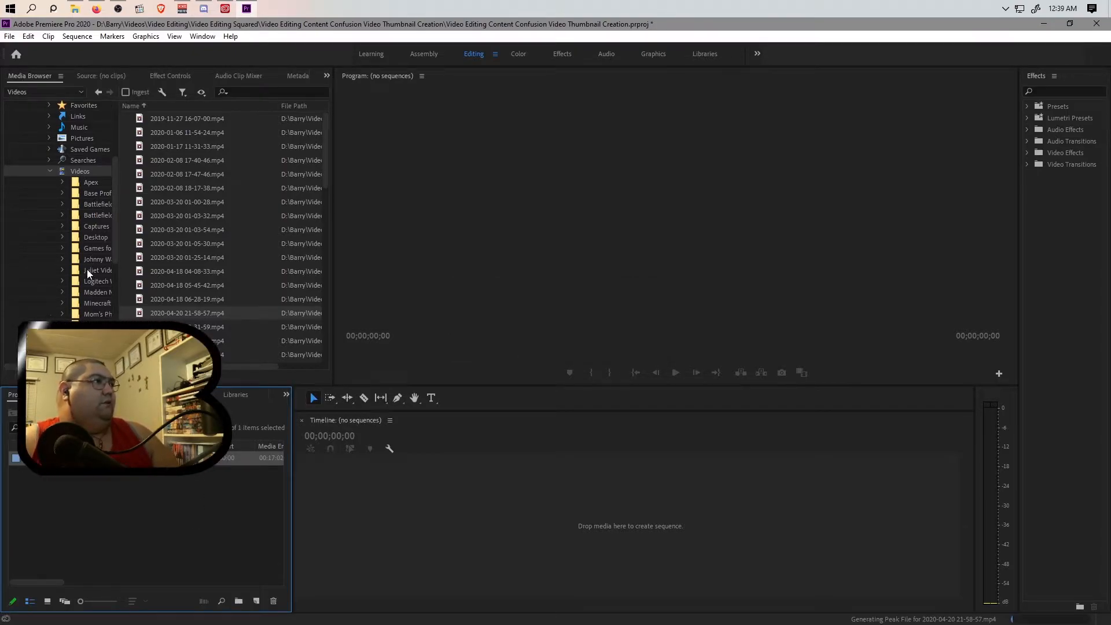
left_click(99, 248)
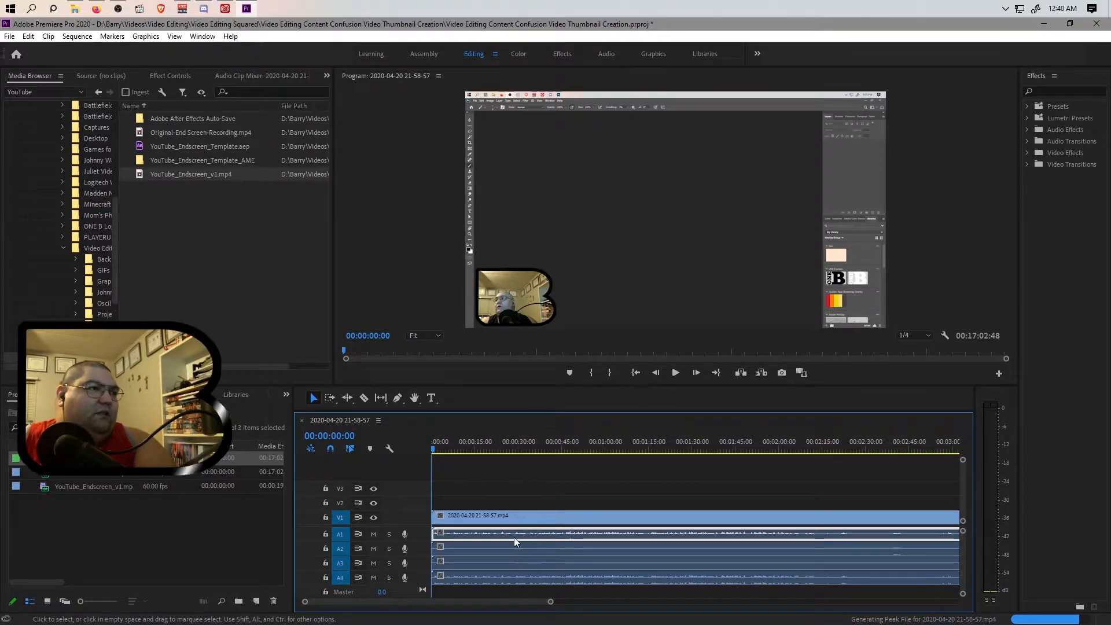
mouse_move(501, 537)
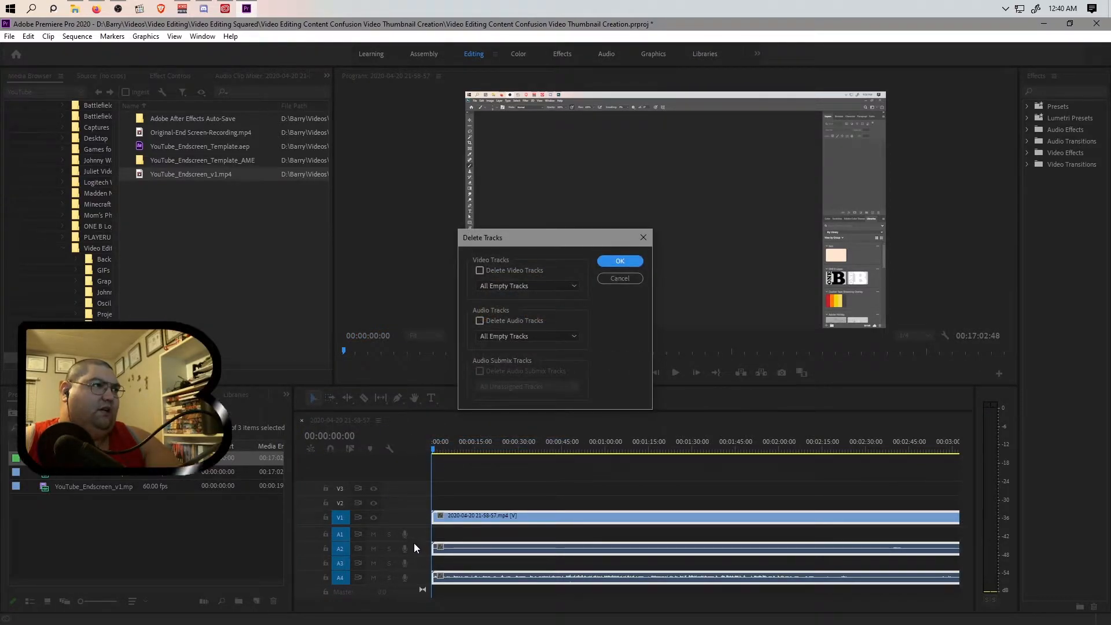
left_click(480, 270)
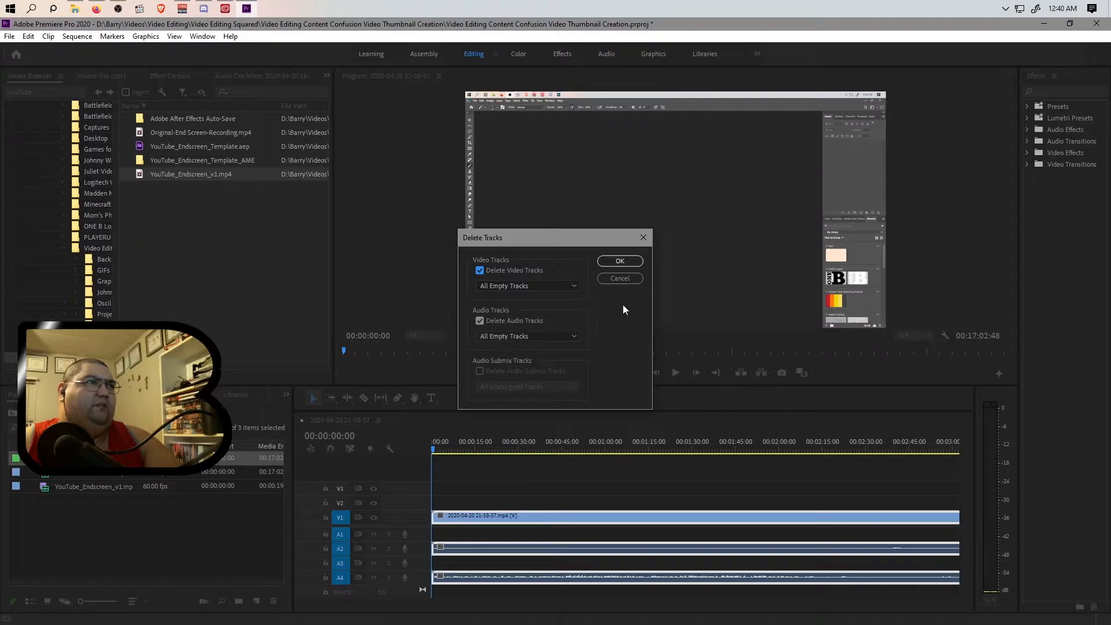
left_click(618, 261)
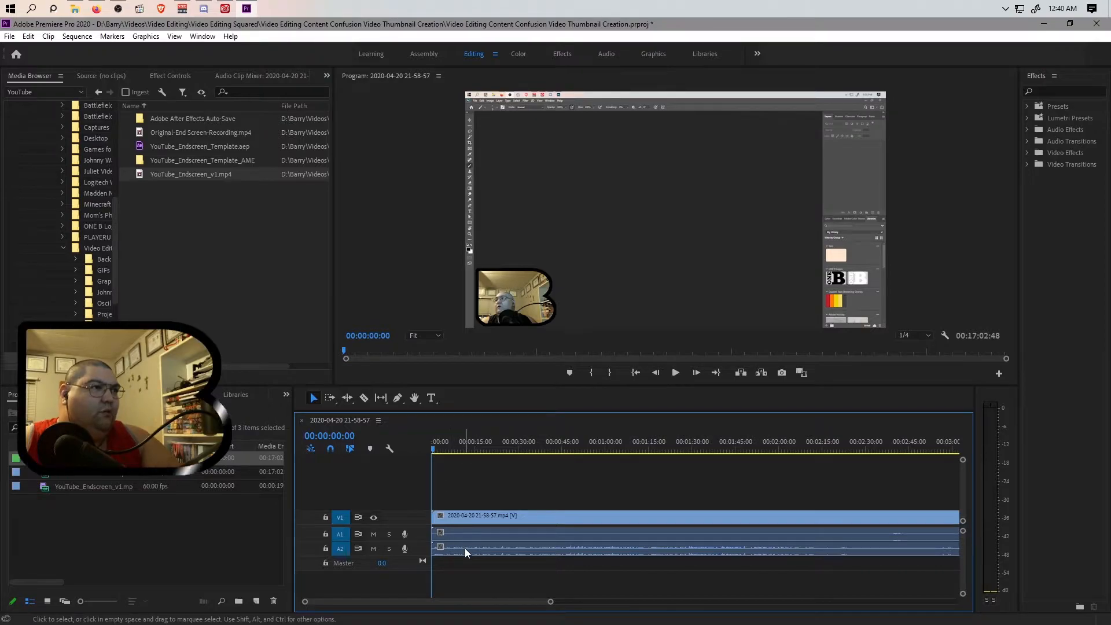
Set the recording's audio level to -2 dB and boost YouTube_Endscreen_v1.mp4 to 15.0 dB.
left_click(170, 75)
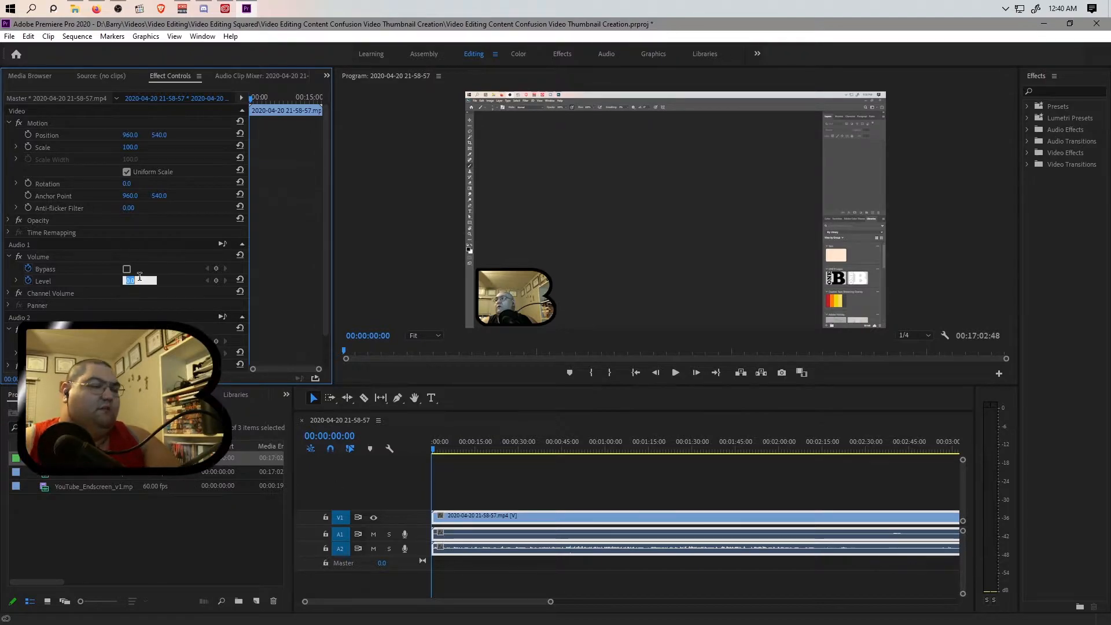
type("-2.0")
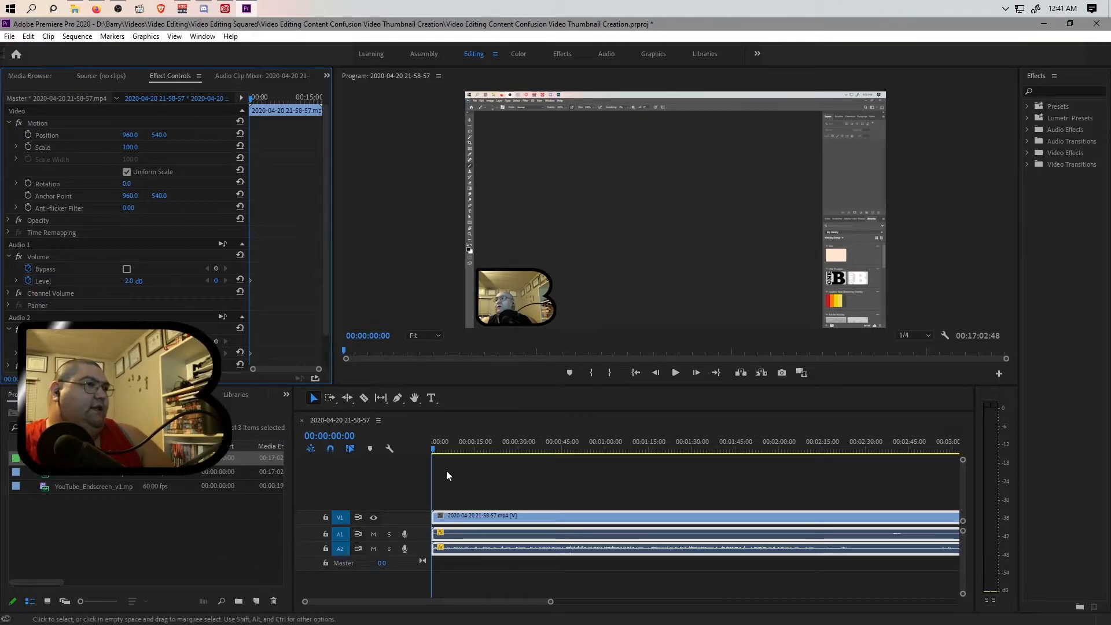
mouse_move(349, 598)
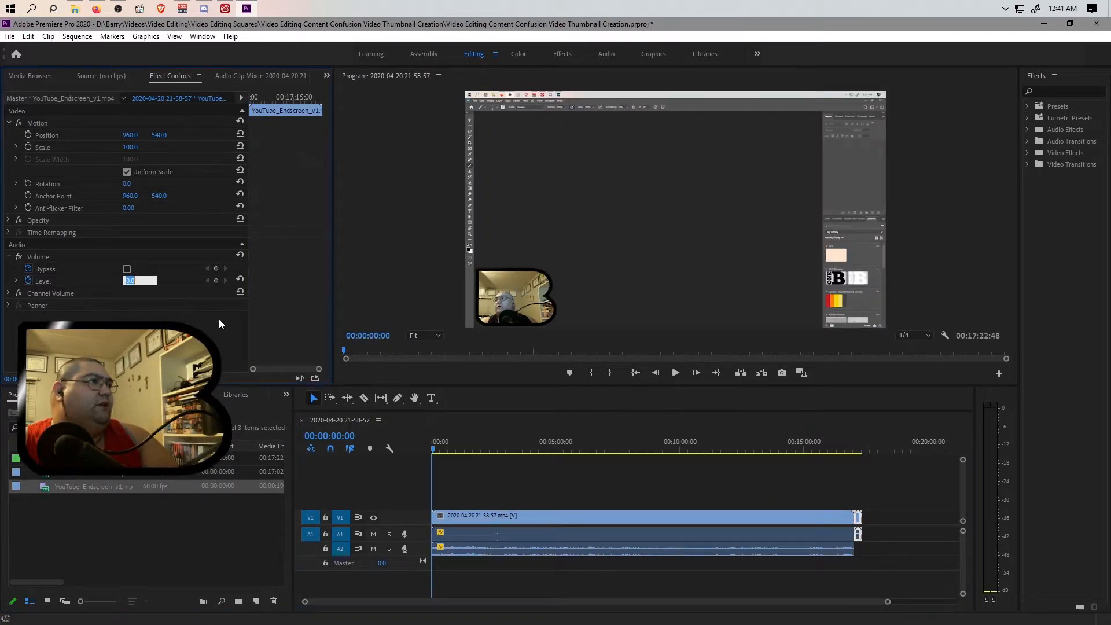
type("15.0")
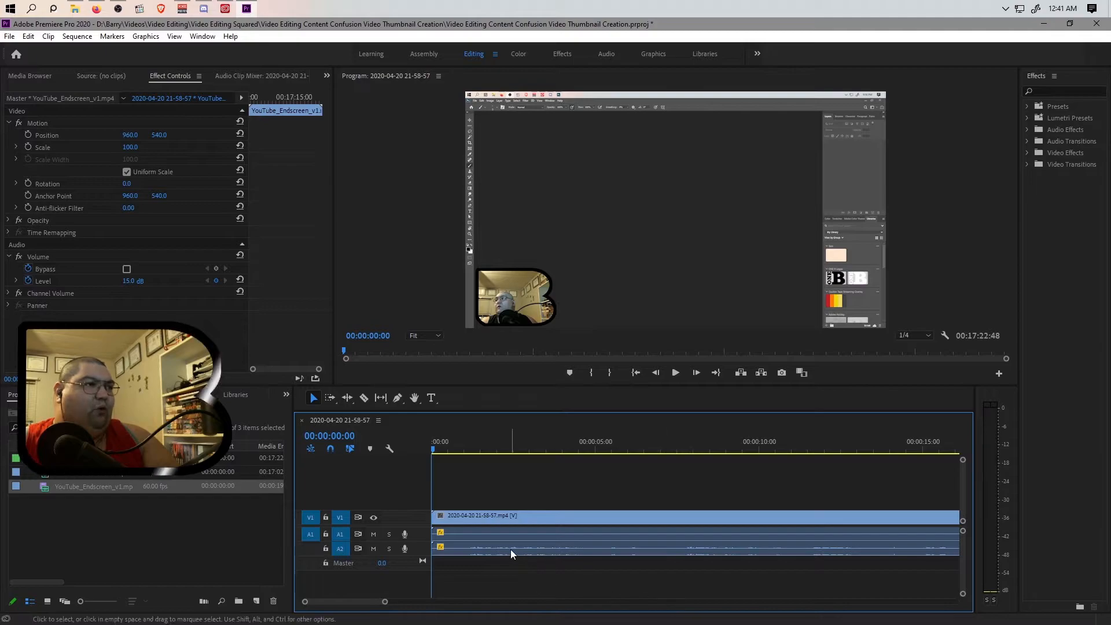
left_click(467, 450)
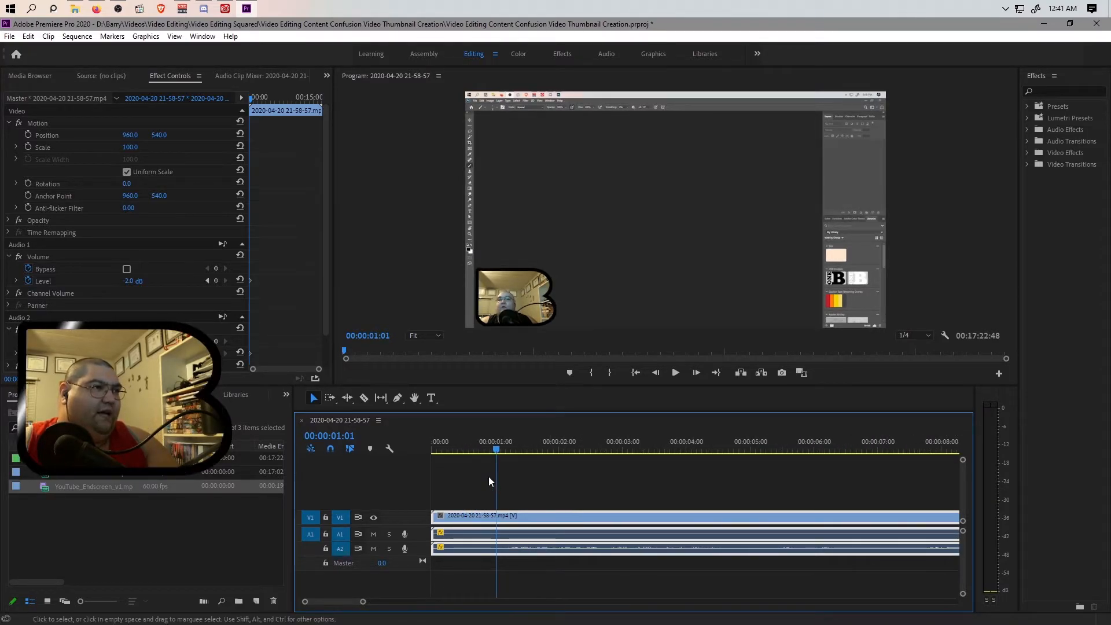
Split the recording just before one second and select the short opening piece.
left_click(472, 450)
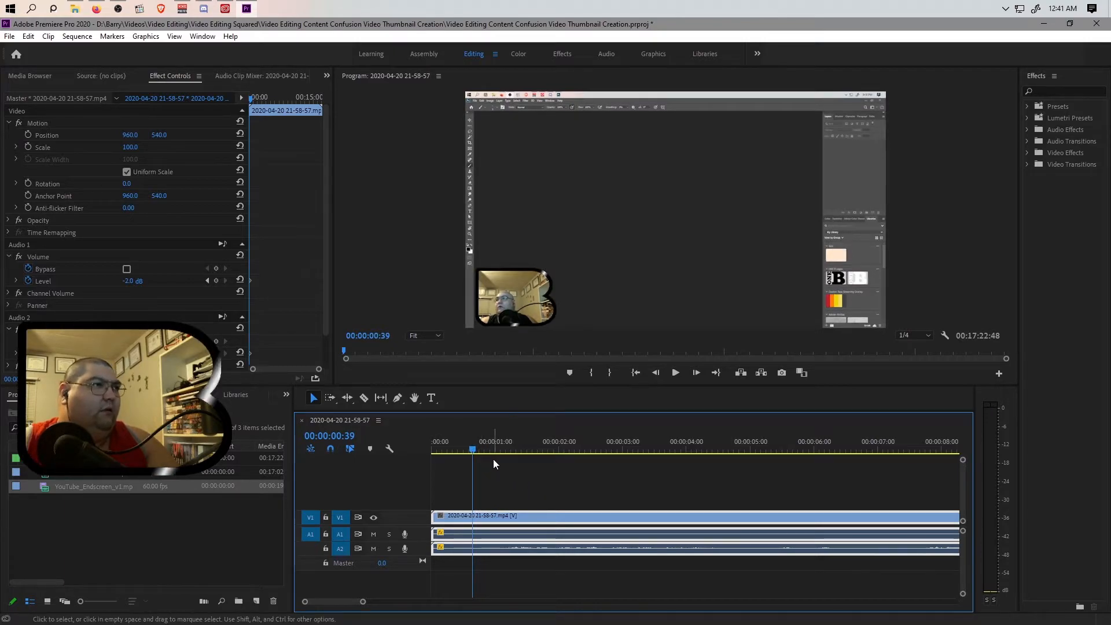
left_click(501, 450)
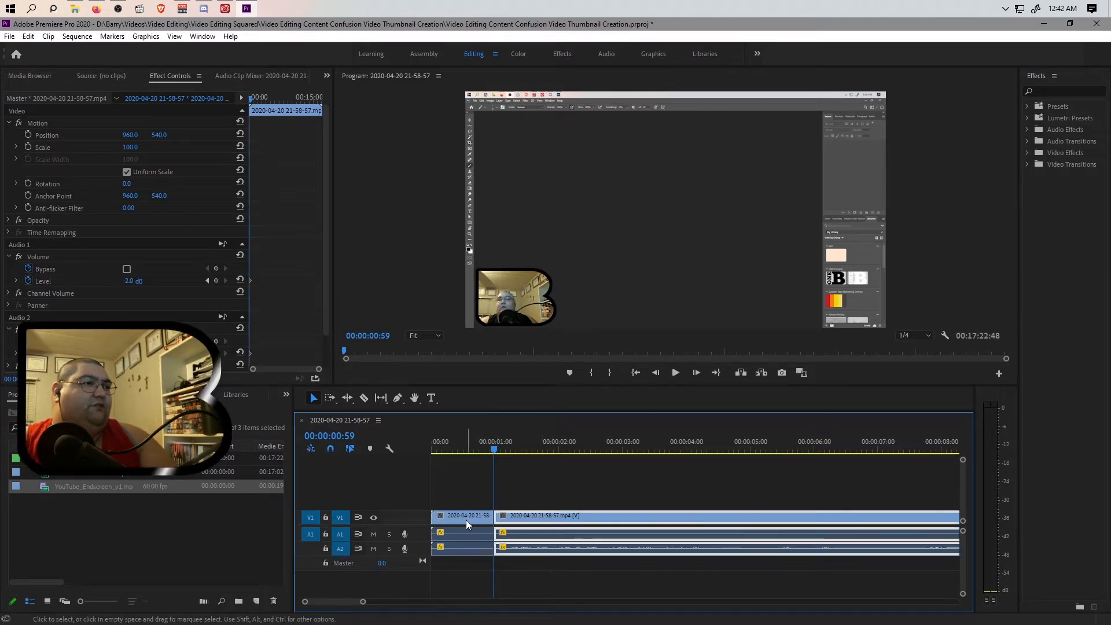
left_click(461, 515)
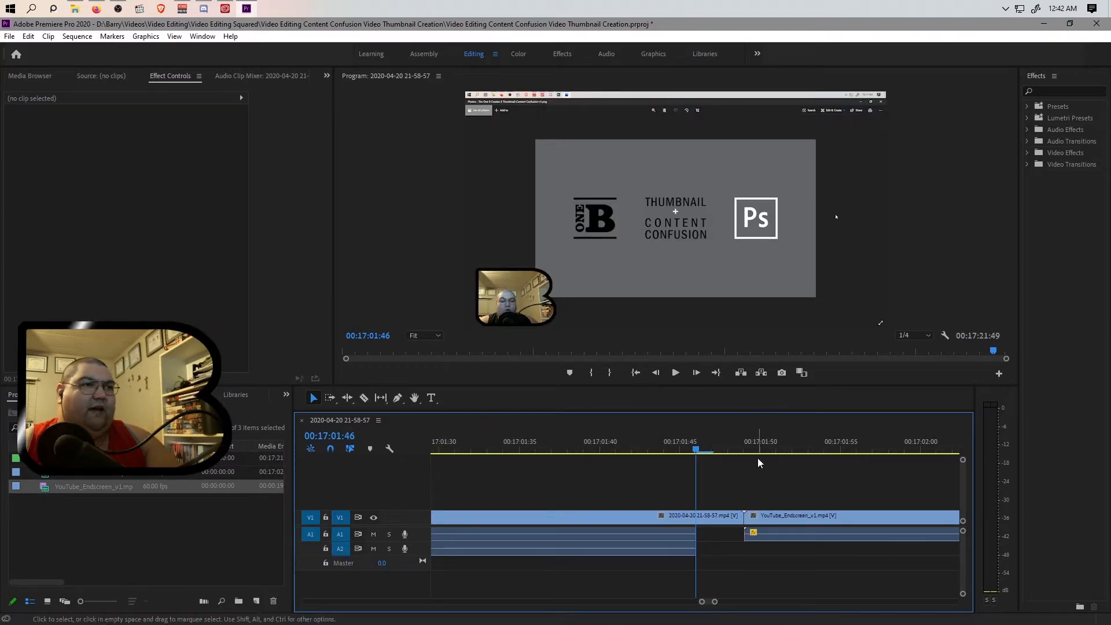
Cut and remove the recording's tail after 16:58:02, then open the export settings.
left_click(713, 449)
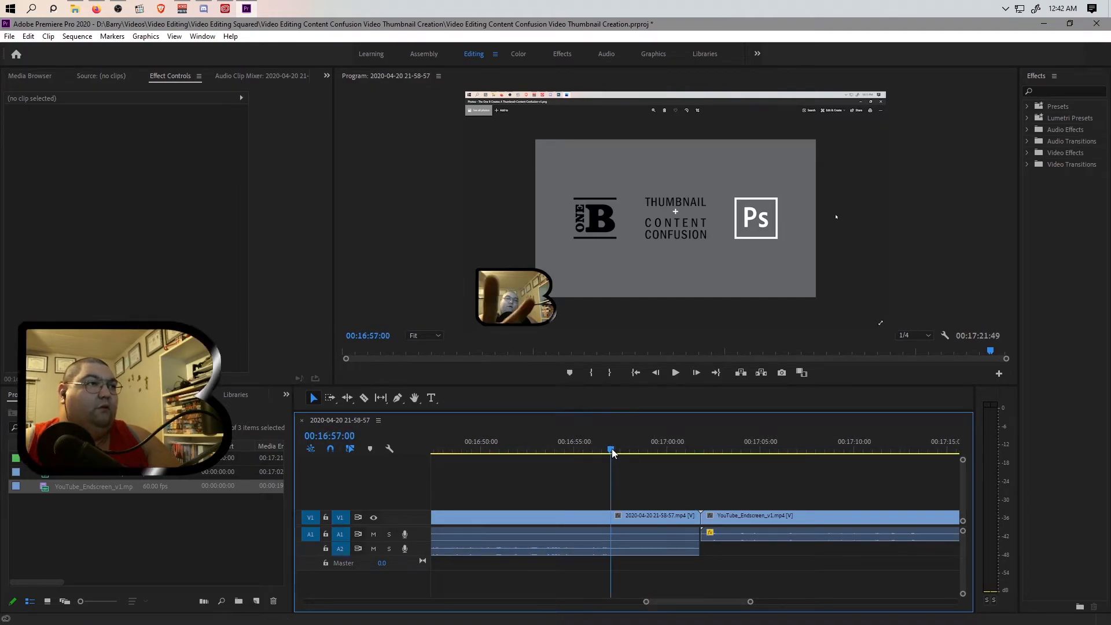
left_click(674, 372)
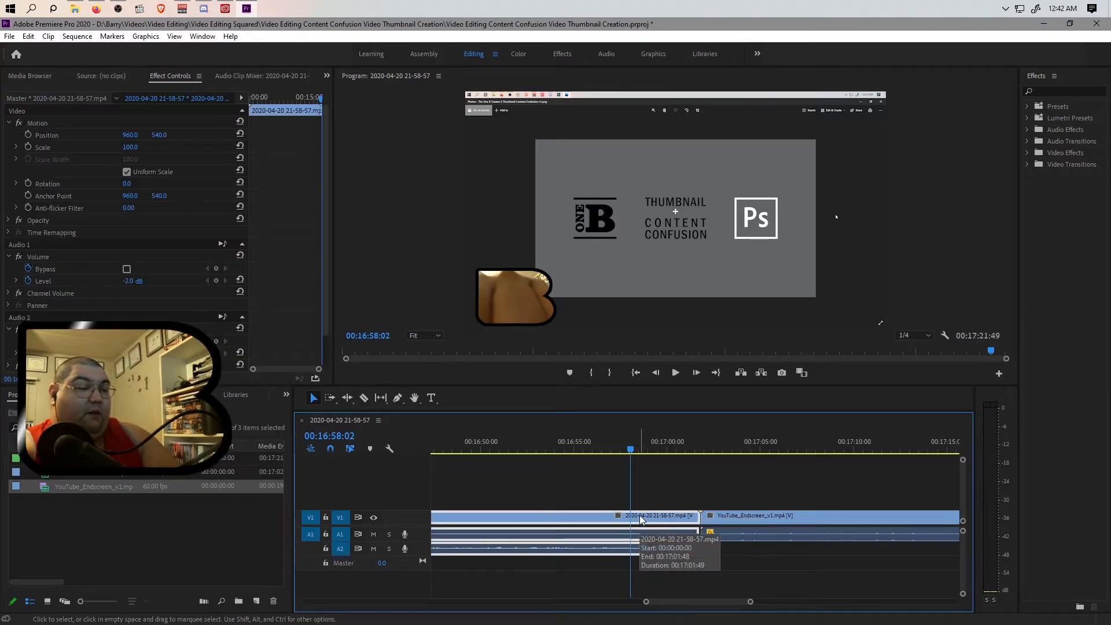
left_click(664, 516)
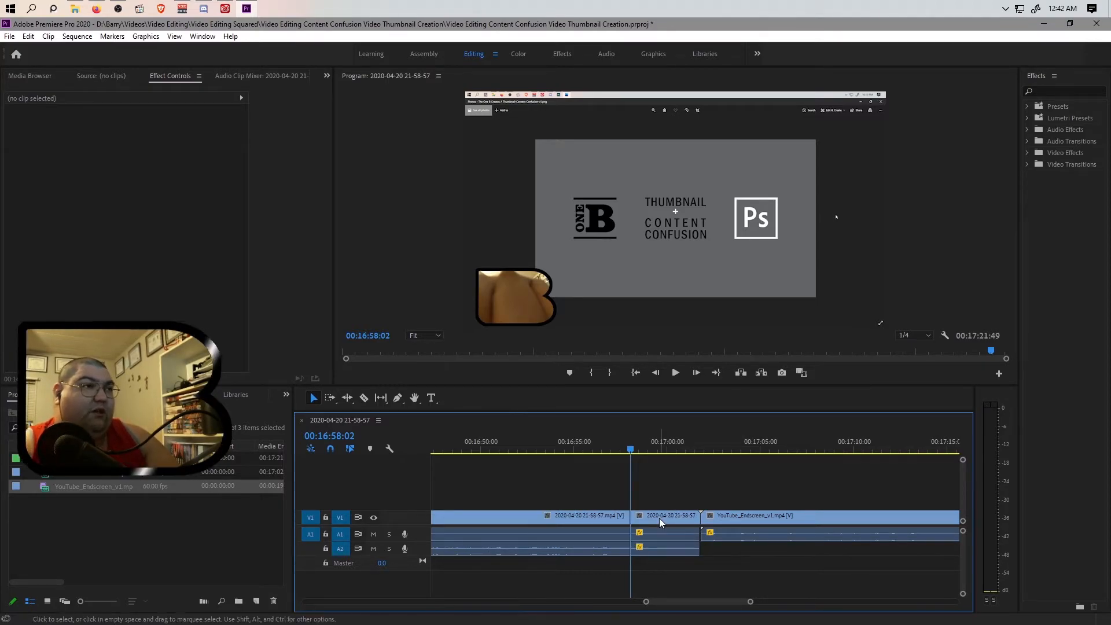
left_click(666, 516)
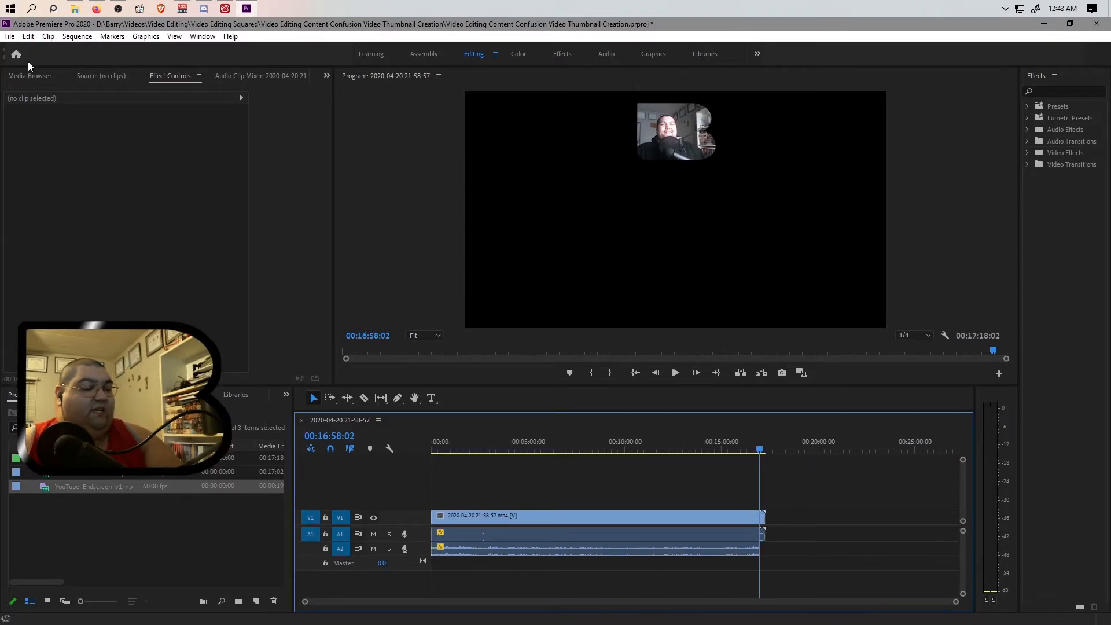
left_click(9, 35)
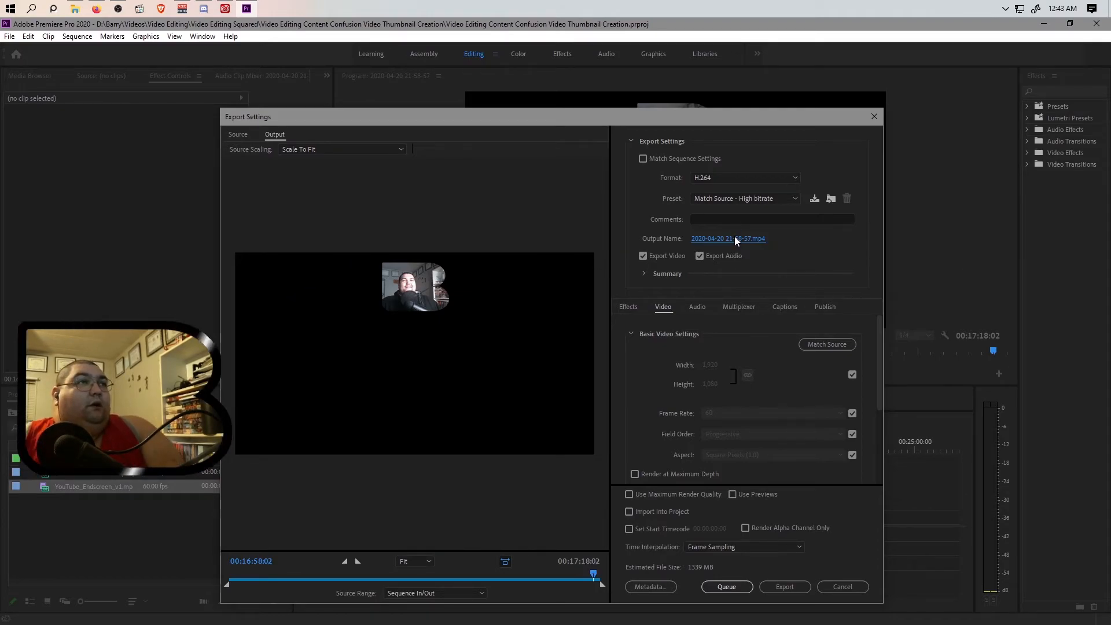
Save the export as 'Video Editing Content Confusion Video Thumbnail Creation.mp4' in the project folder and queue it.
left_click(727, 238)
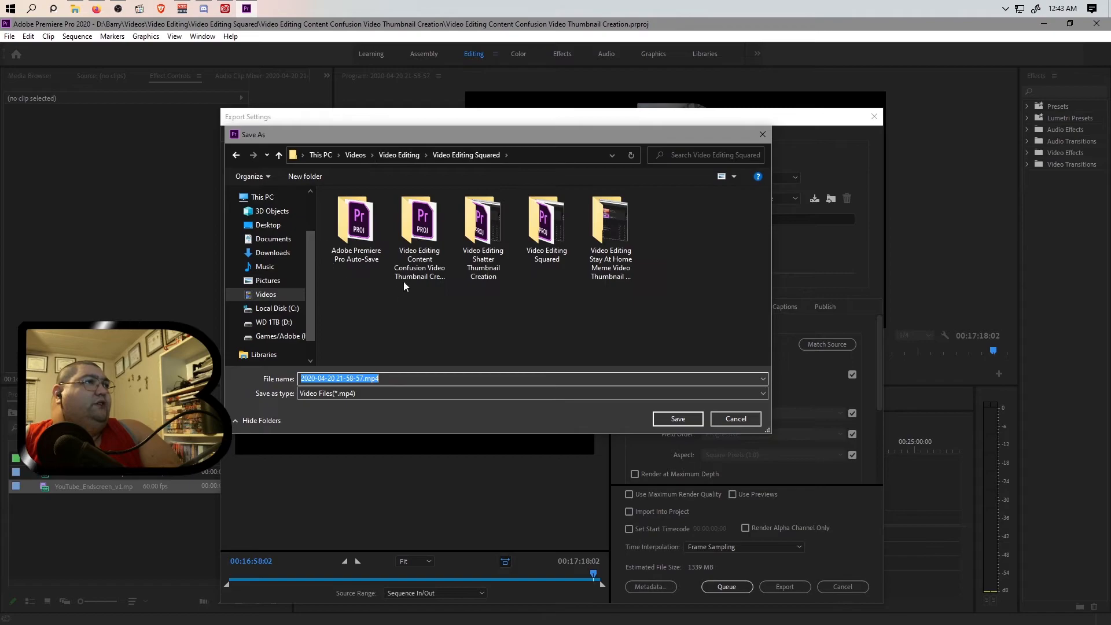
left_click(419, 220)
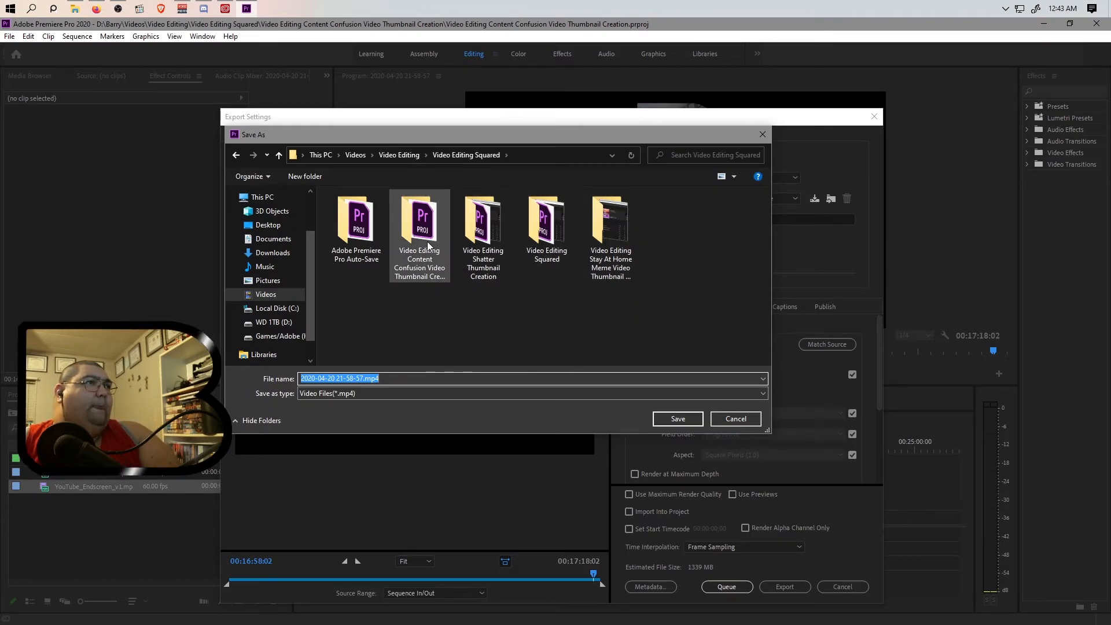
double_click(419, 220)
type("Video Editing Content Confusion ")
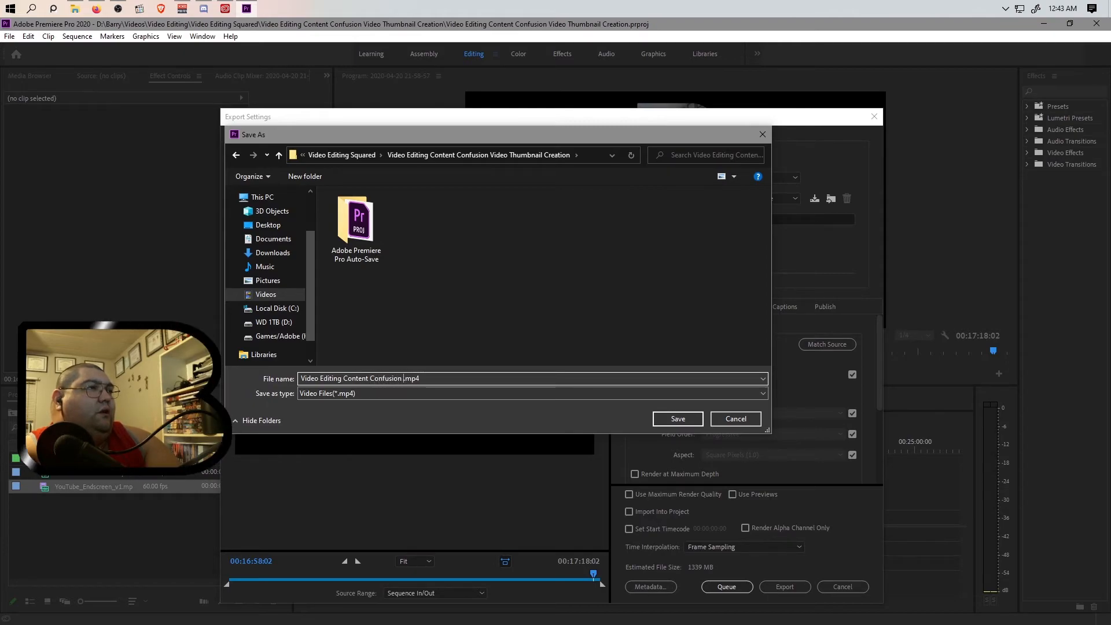
type("Video Thumbnail Creation")
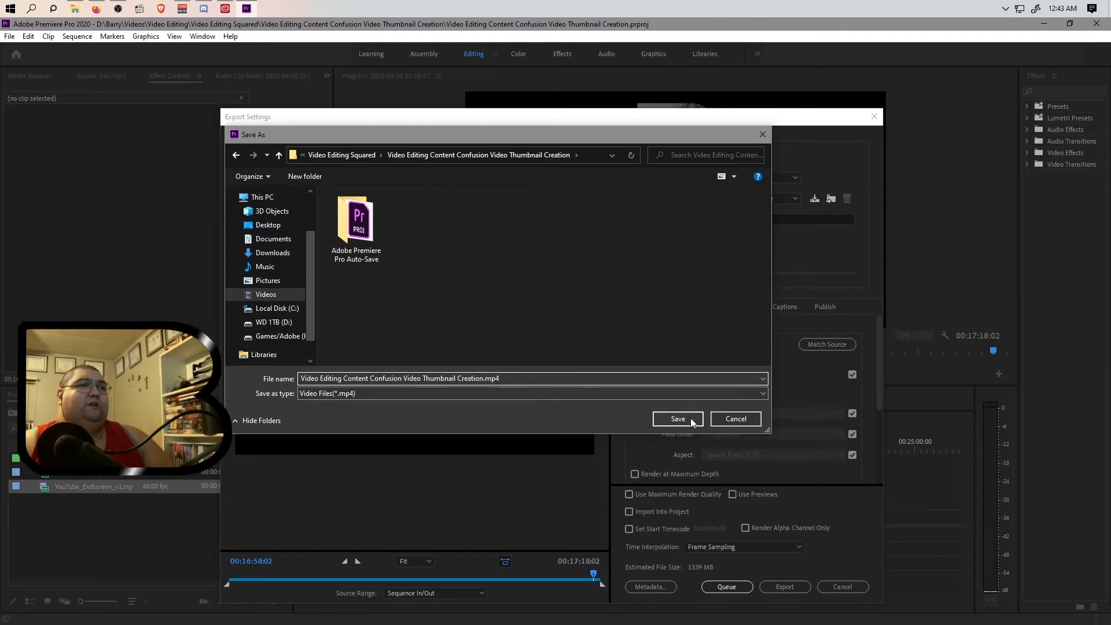
left_click(677, 419)
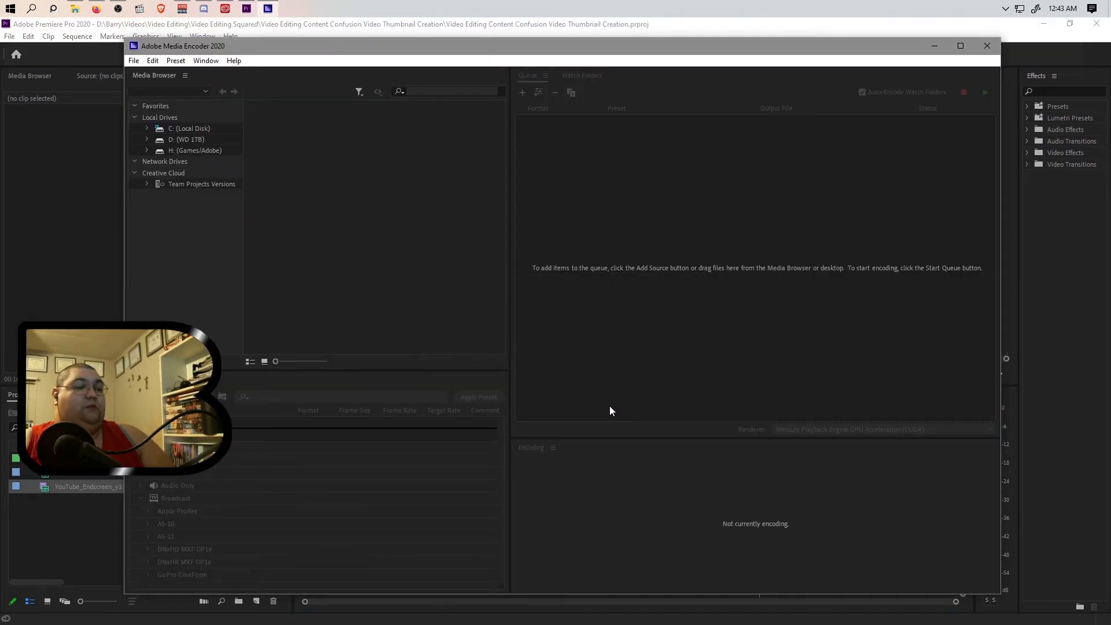
left_click(522, 93)
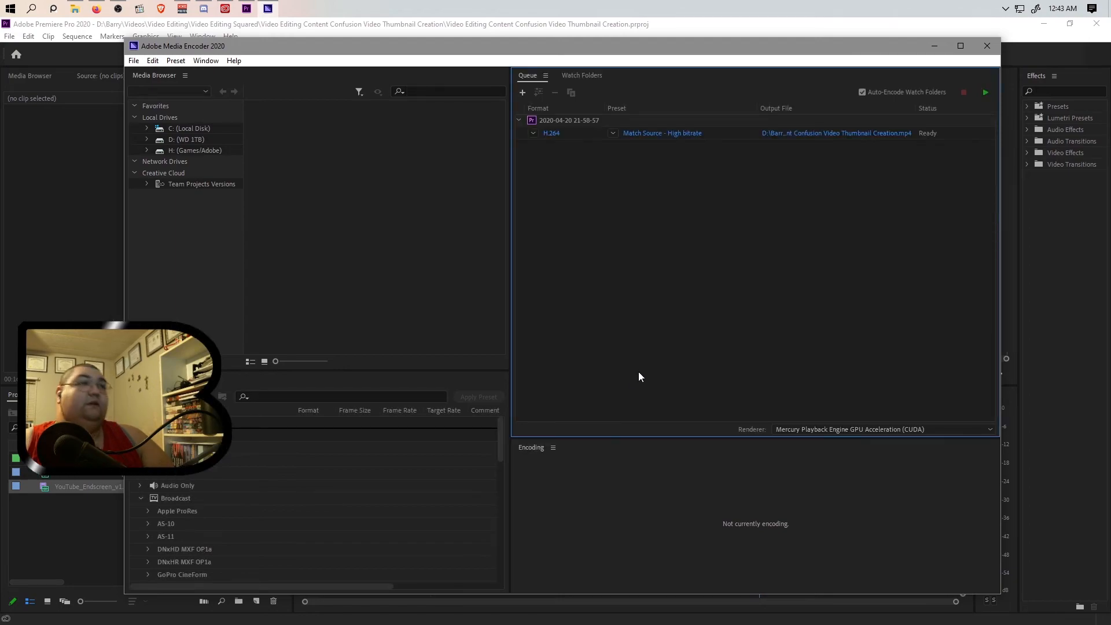